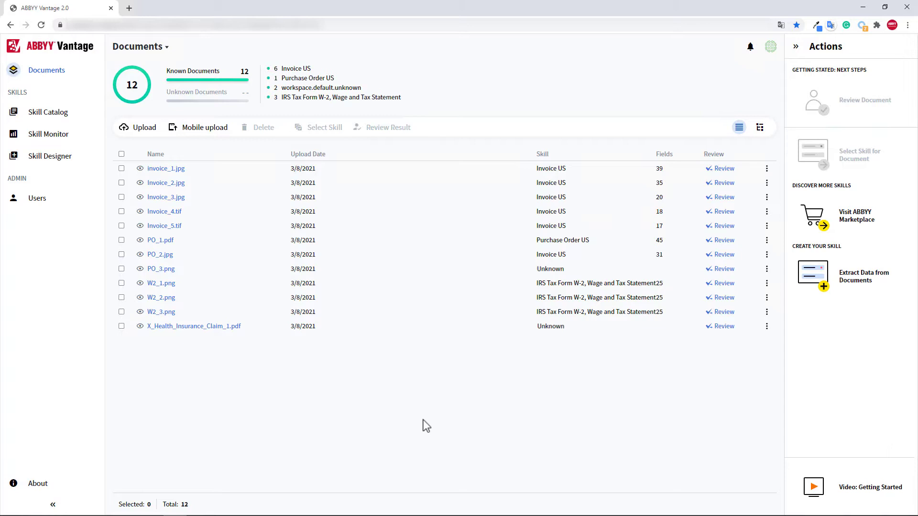
Bring up the row actions menu for a PO document in the Documents list
left_click(766, 253)
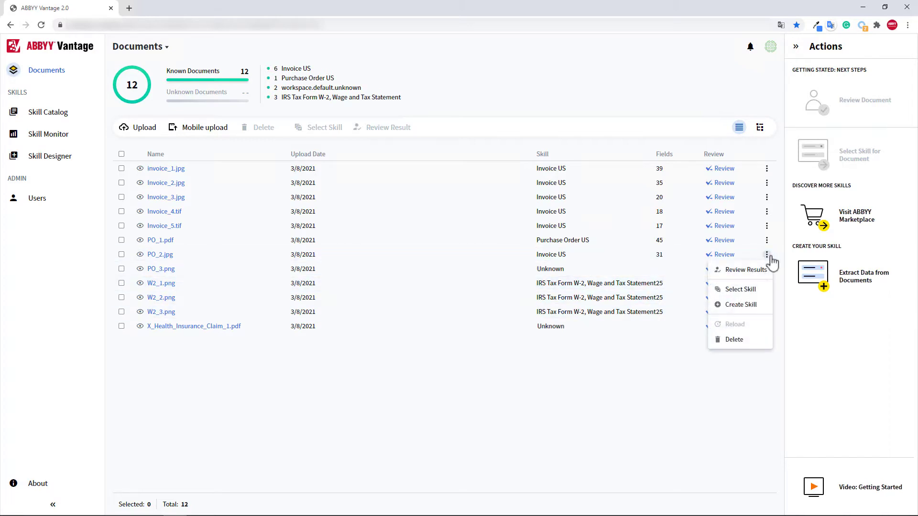
Search skills for 'pu' and assign Purchase Order US to the PO document
left_click(742, 289)
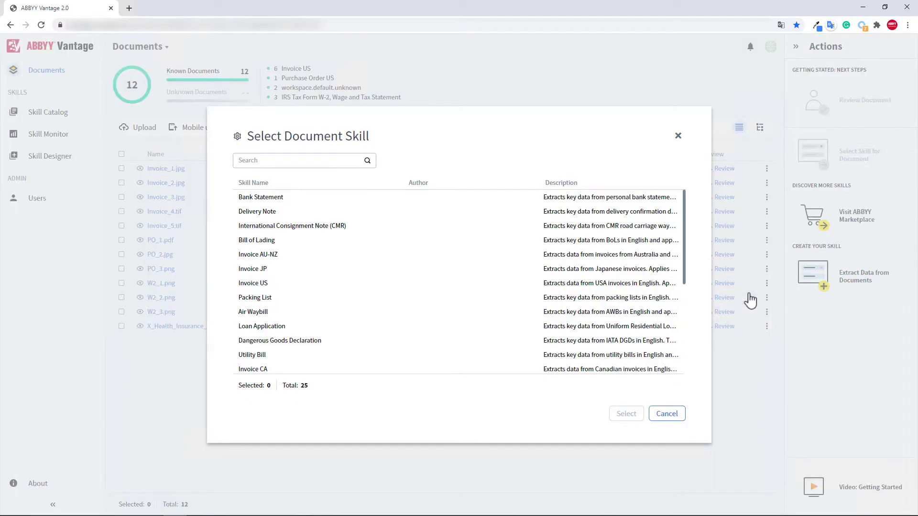
type("pu")
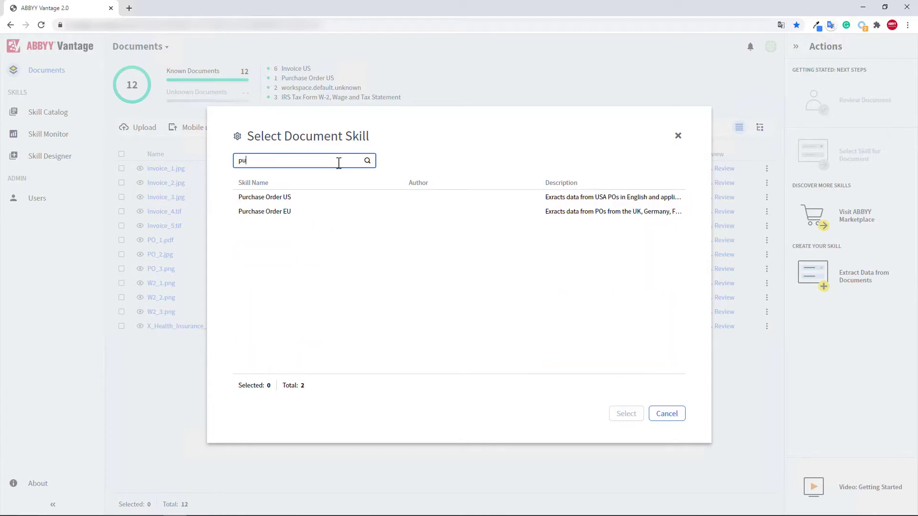
left_click(665, 413)
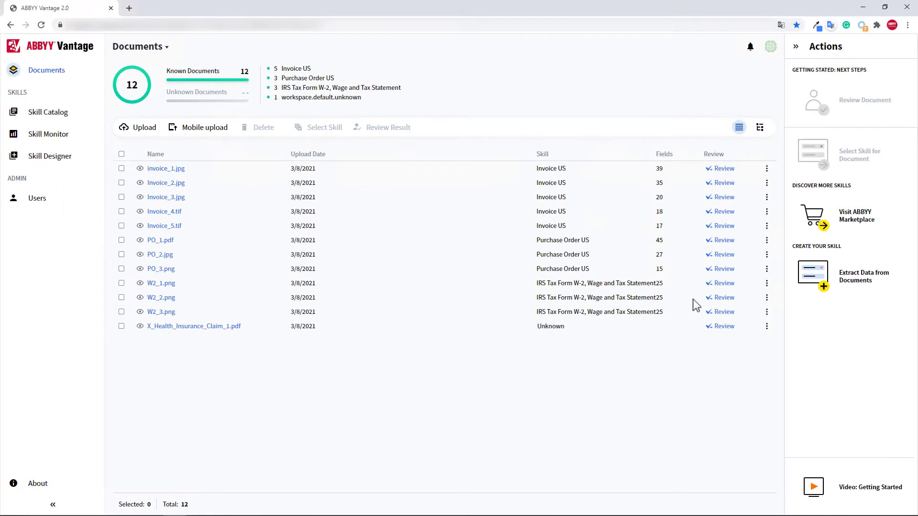
Review the purchase order's extracted results and inspect the flagged Currency field (USD)
left_click(724, 240)
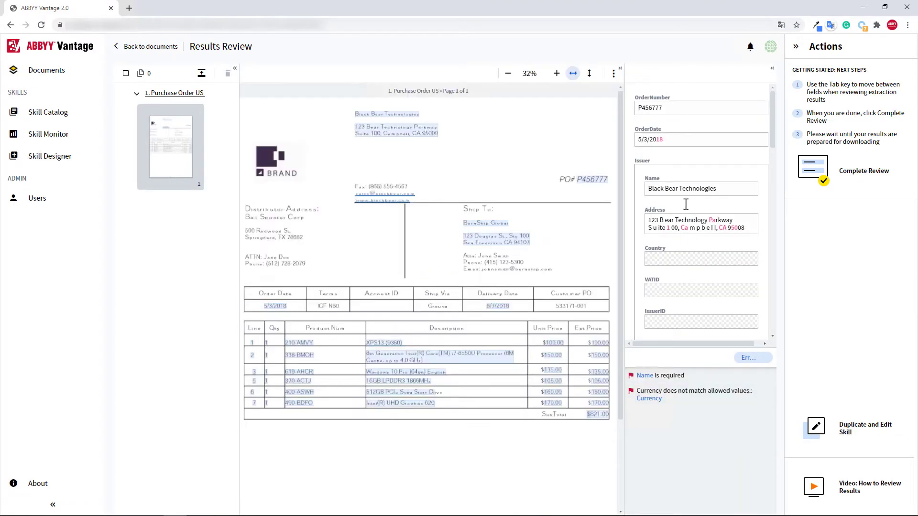
left_click(700, 139)
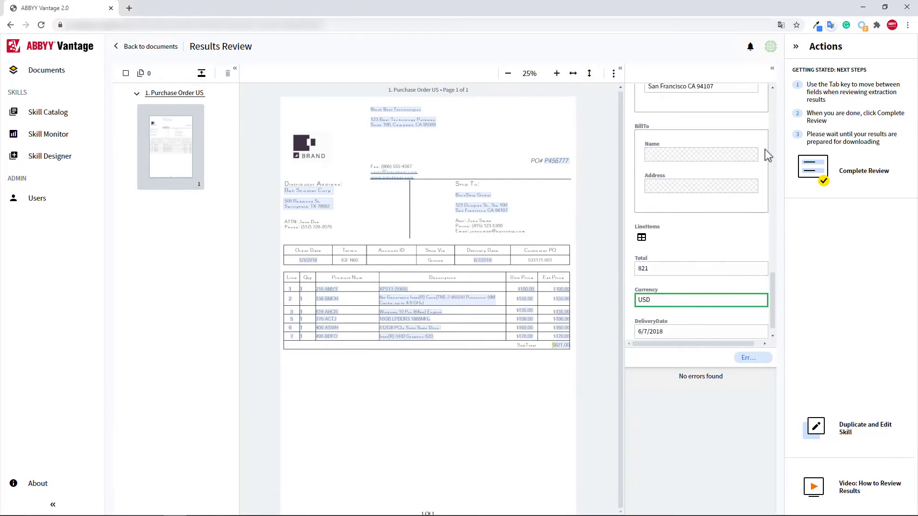
scroll("down", 3)
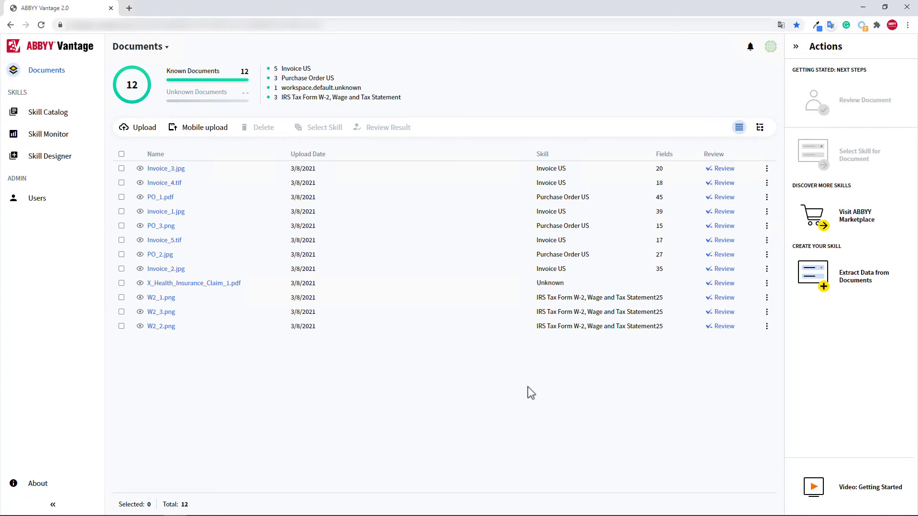
left_click(120, 153)
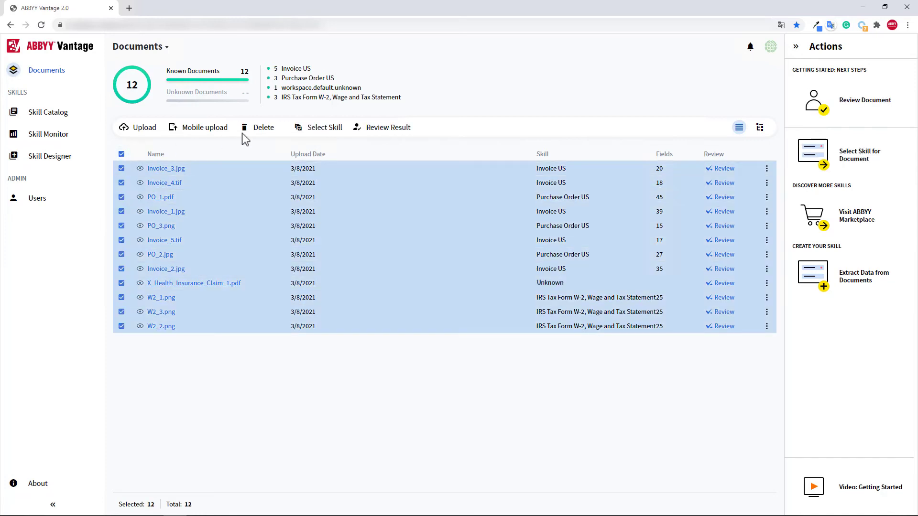
left_click(121, 154)
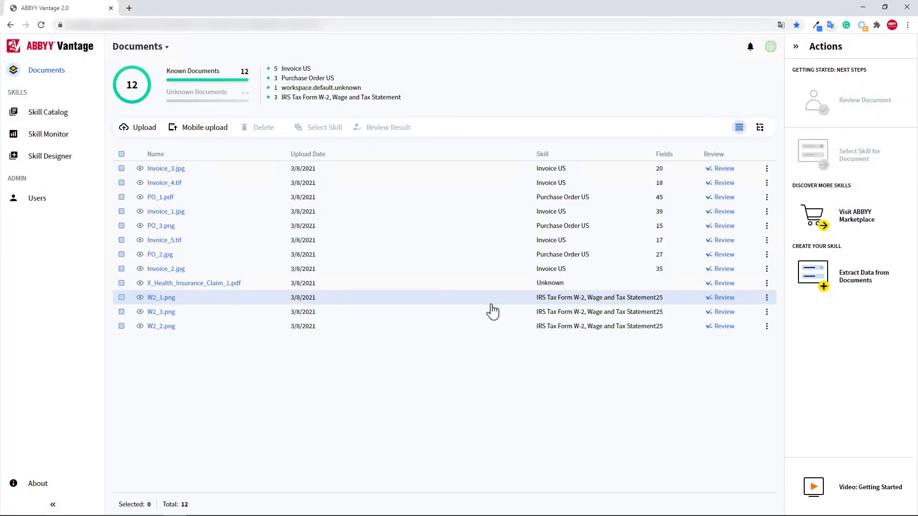